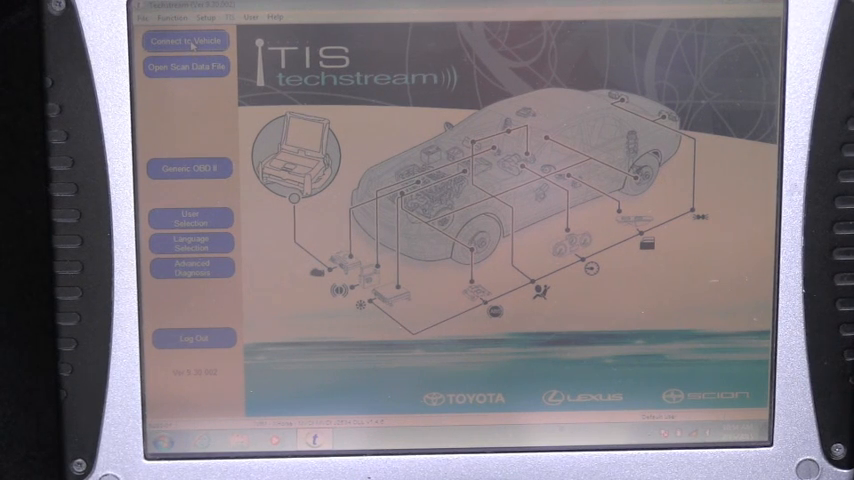
Step: Connect to the vehicle from the Techstream start screen to reach the system selection menu
left_click(188, 40)
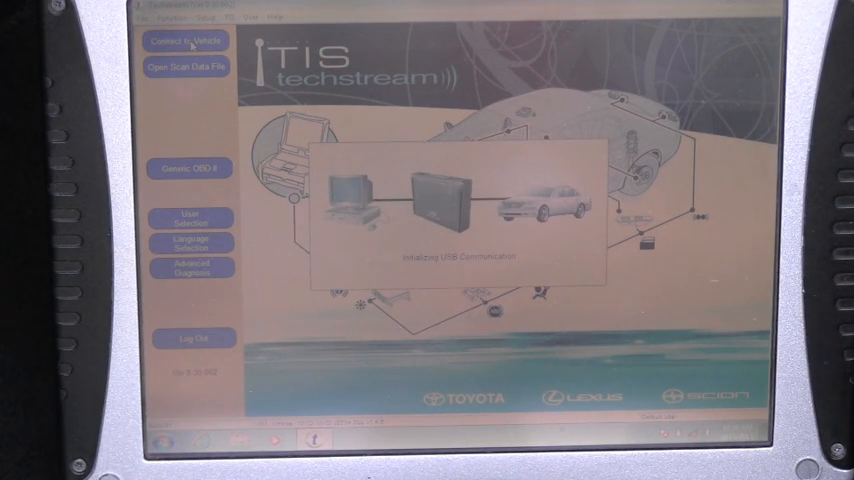
left_click(188, 42)
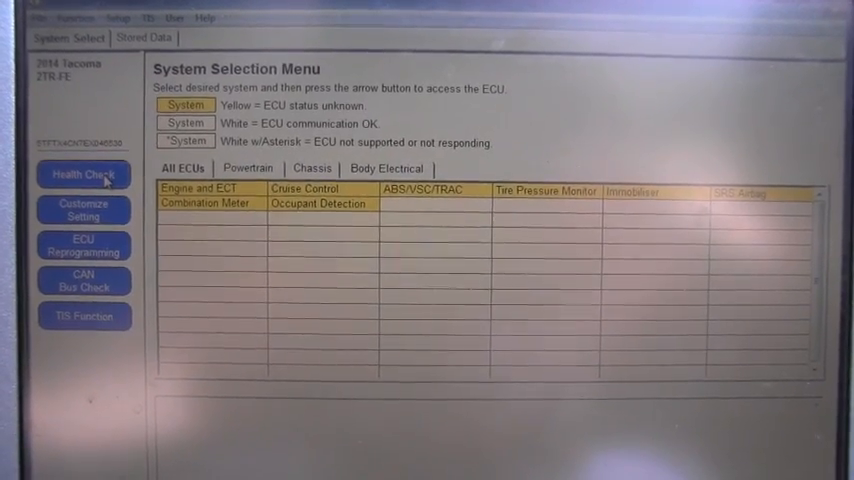
Step: Run a Health Check with all system options left checked until it reports complete
left_click(84, 174)
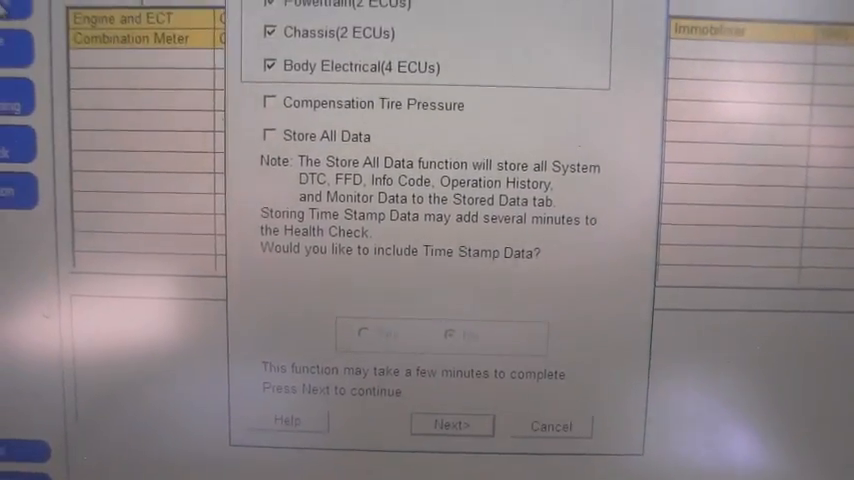
left_click(452, 424)
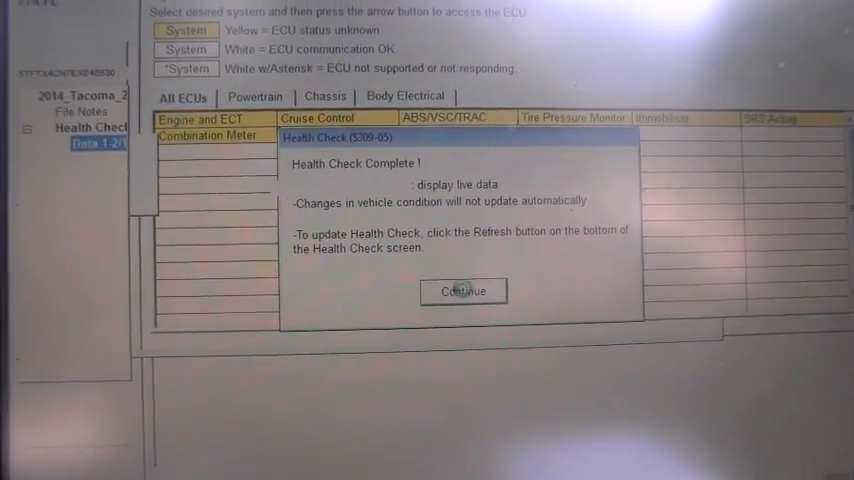
left_click(464, 292)
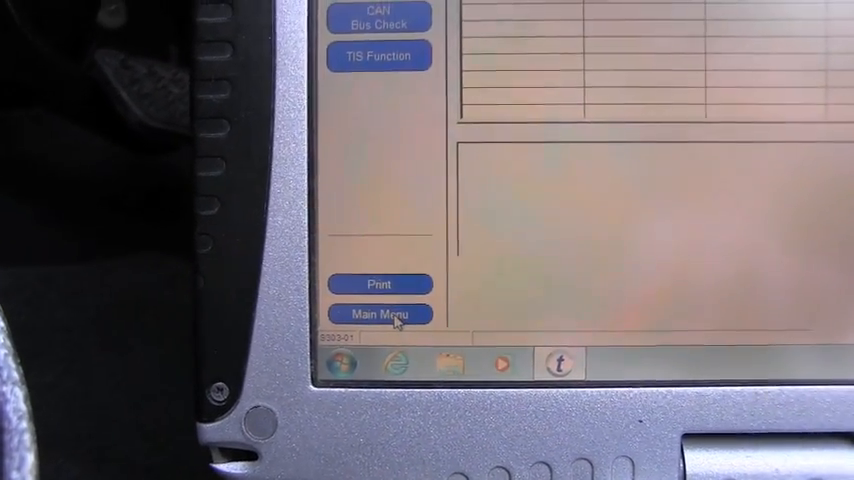
Step: Return to the Main Menu from the scan results, reaching the save-data caution prompt
left_click(380, 314)
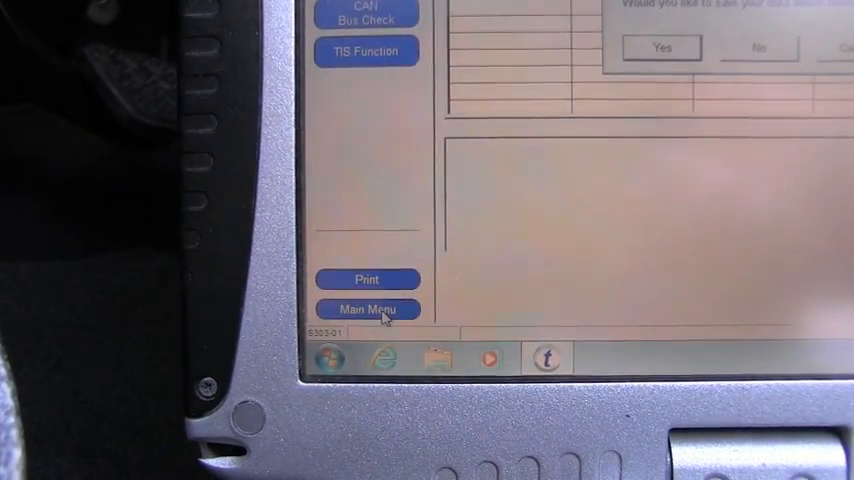
left_click(366, 308)
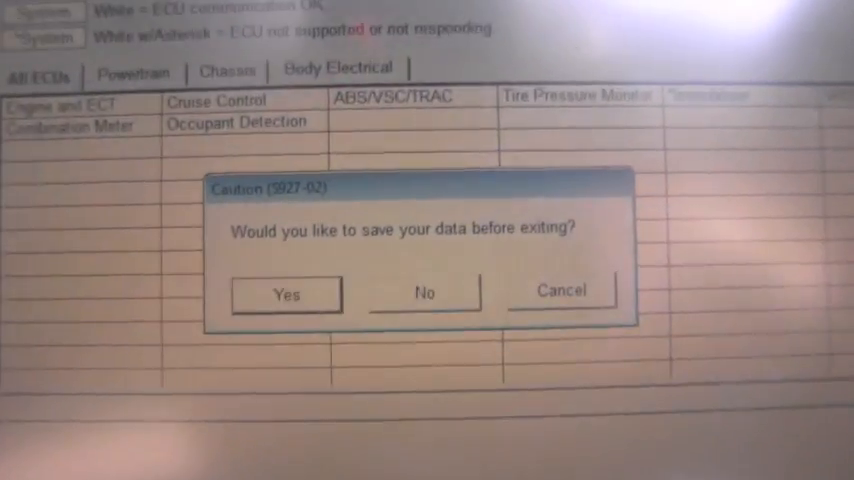